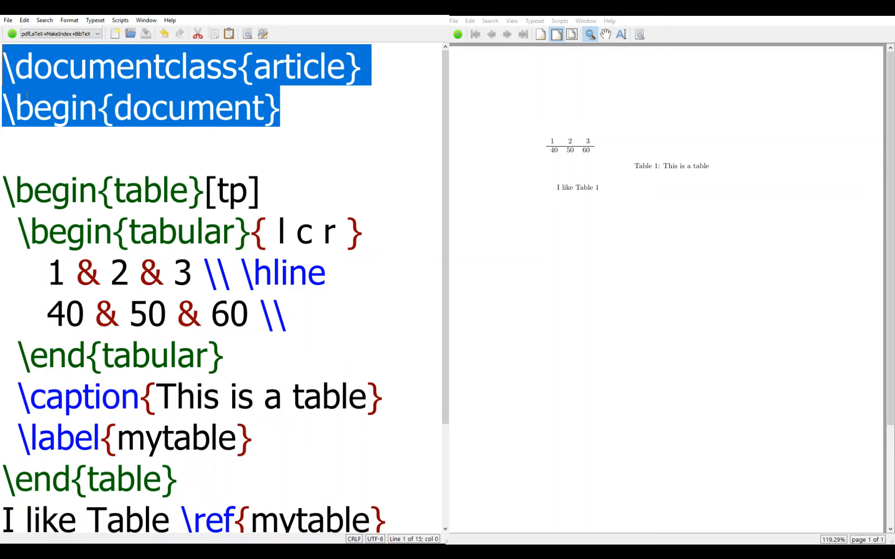
- Typeset the document to refresh the preview and locate the table's label in the source
scroll("down", 3)
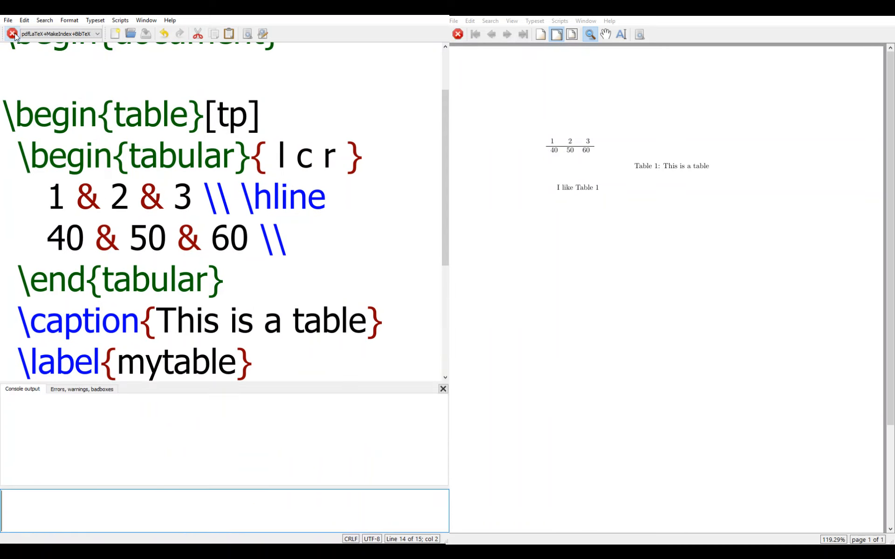
left_click(442, 388)
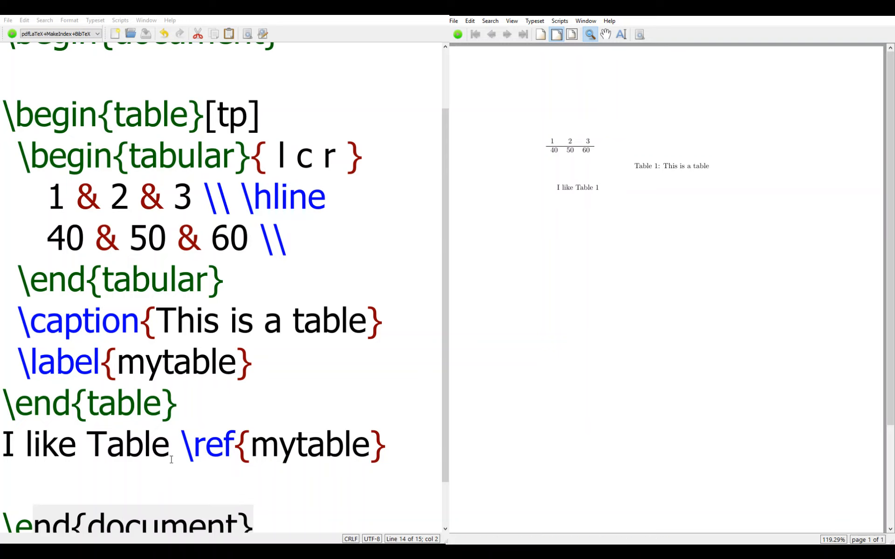
double_click(274, 444)
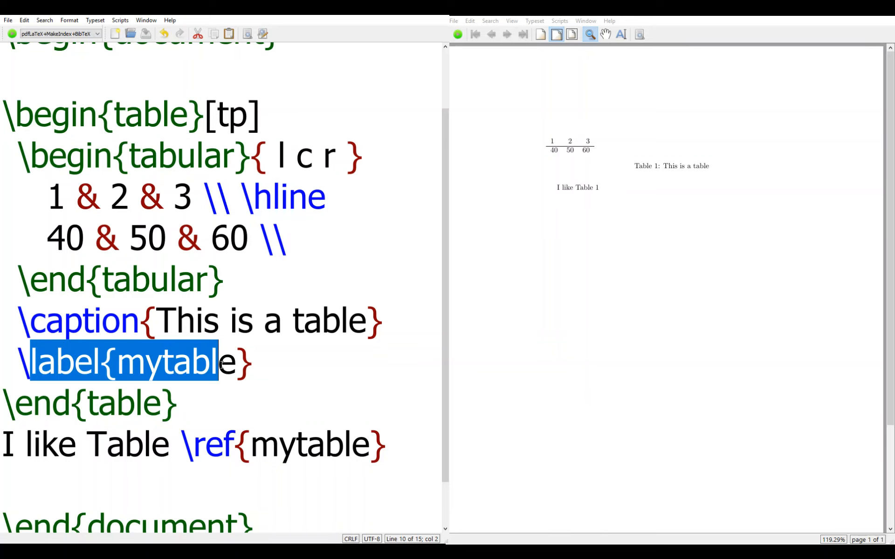
scroll("up", 3)
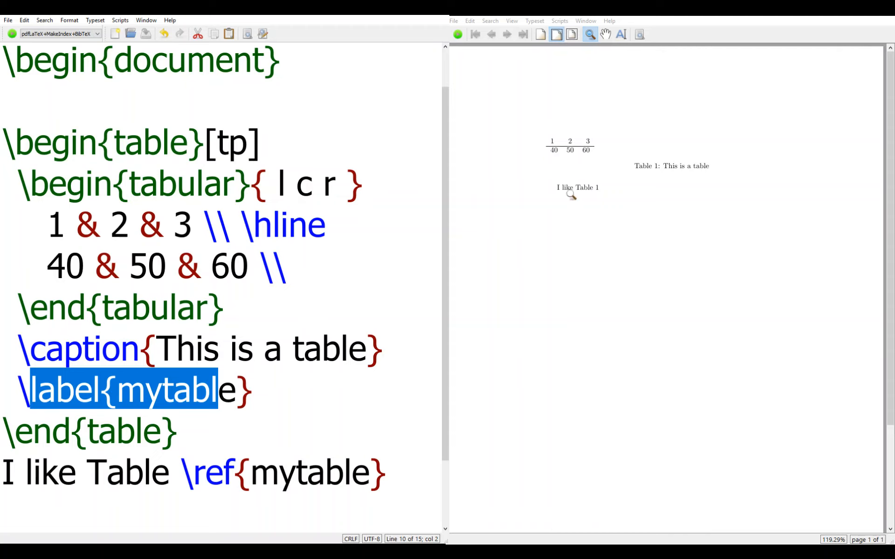
mouse_move(279, 156)
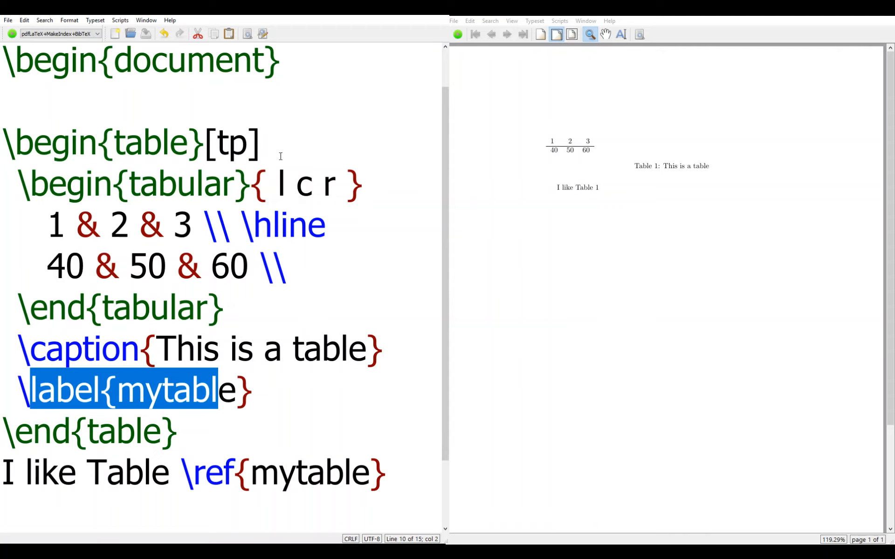
- Wrap the tabular in a center environment with \begin{center} and \end{center}
type("\\begin{center")
type("\\e")
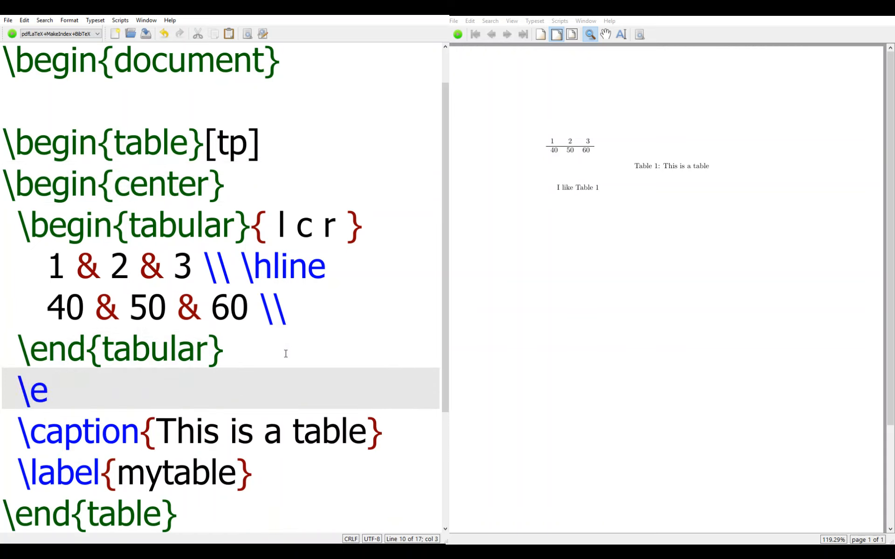
type("nd")
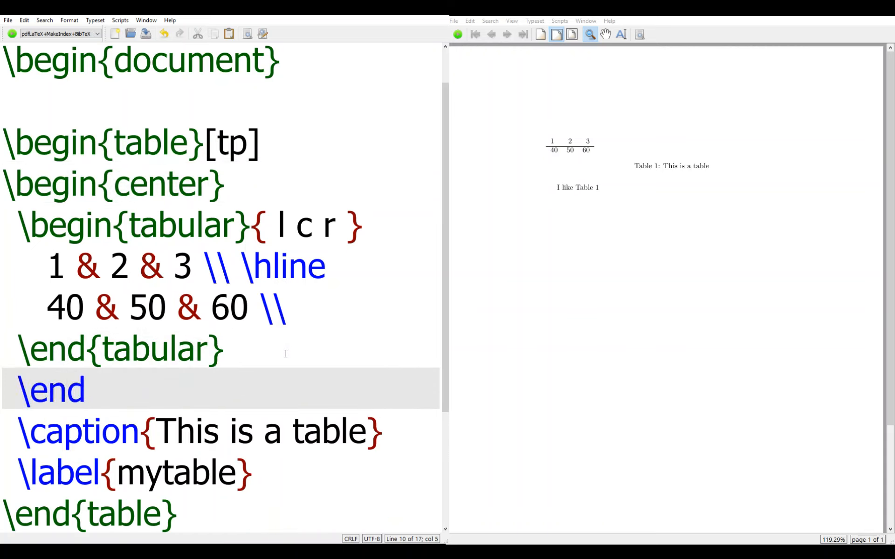
type("{center")
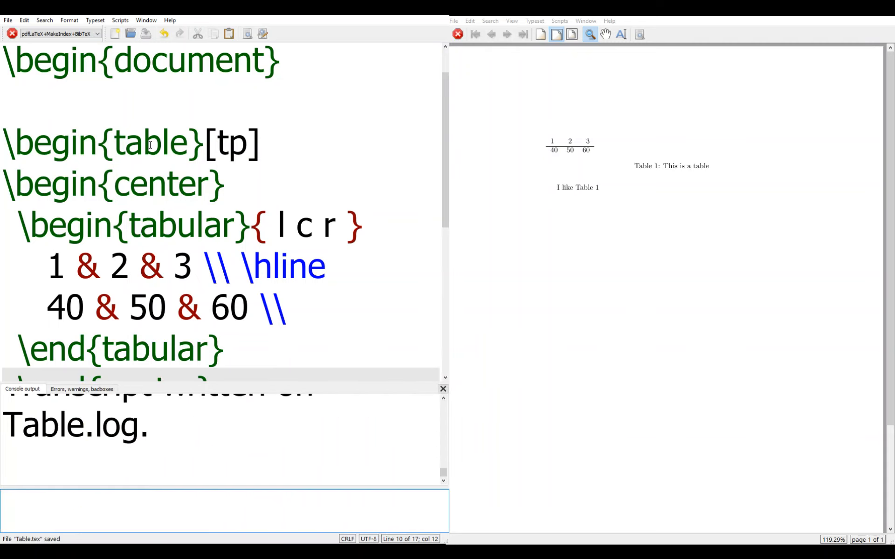
- Review the source against the preview showing the centred table above 'Table 1: This is a table'
left_click(442, 389)
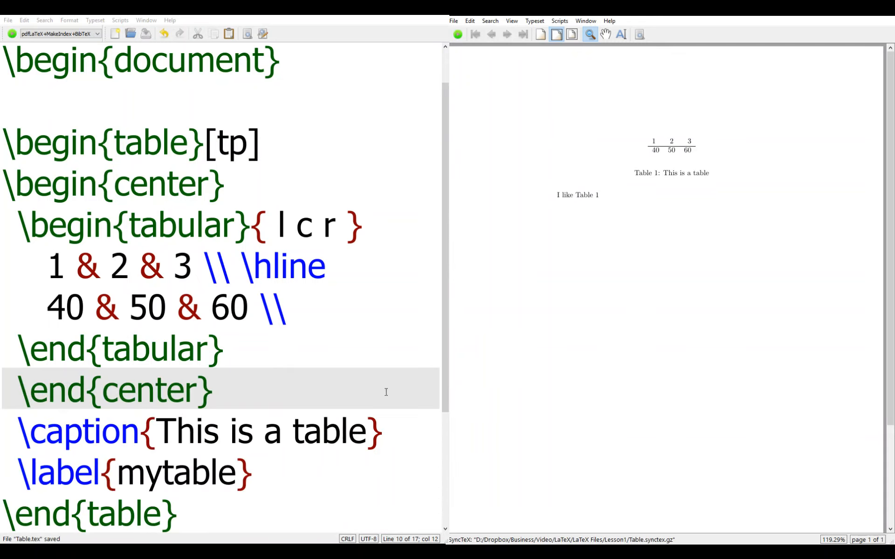
mouse_move(299, 363)
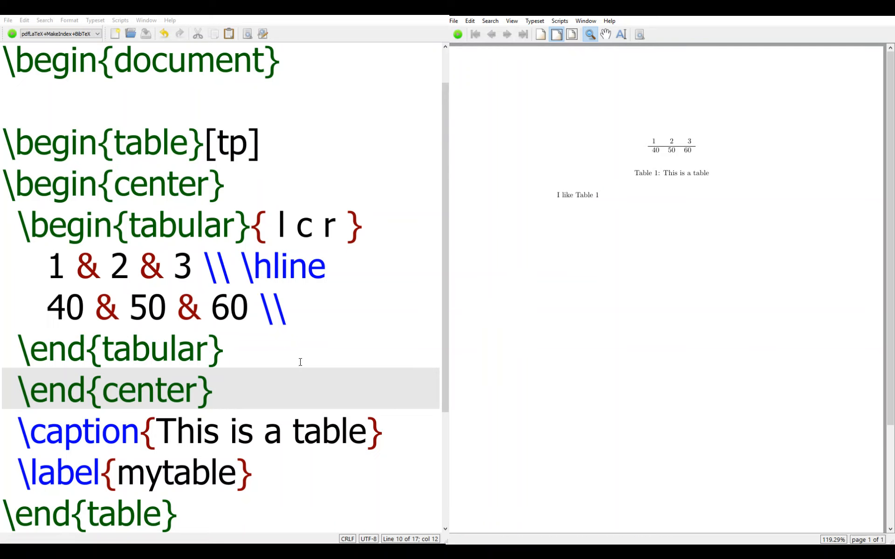
scroll("down", 3)
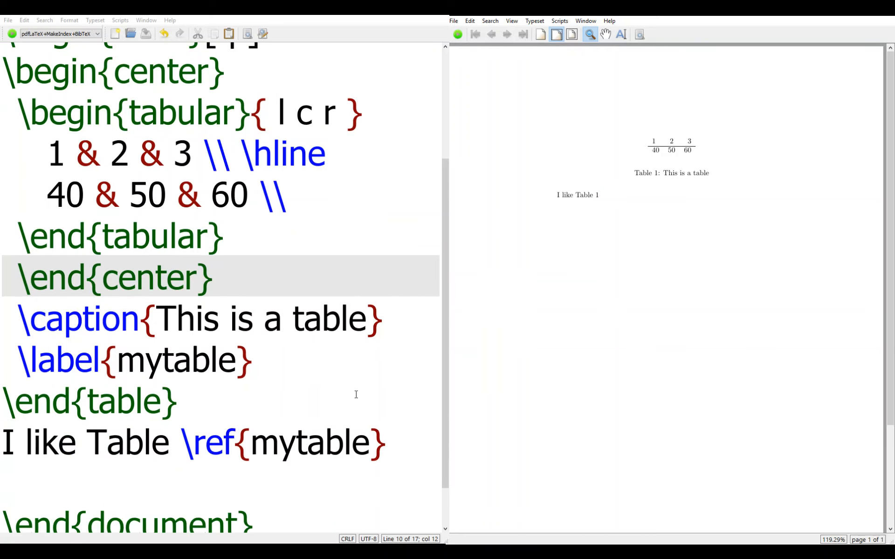
mouse_move(292, 522)
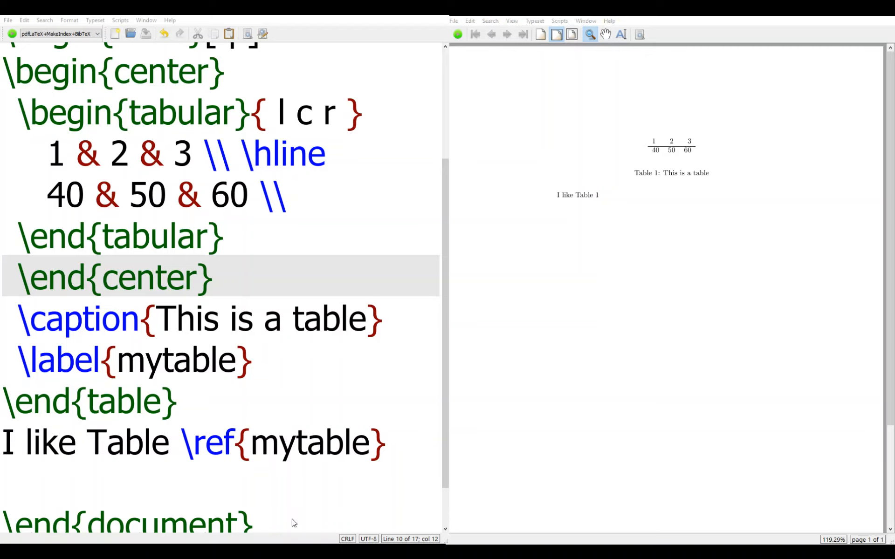